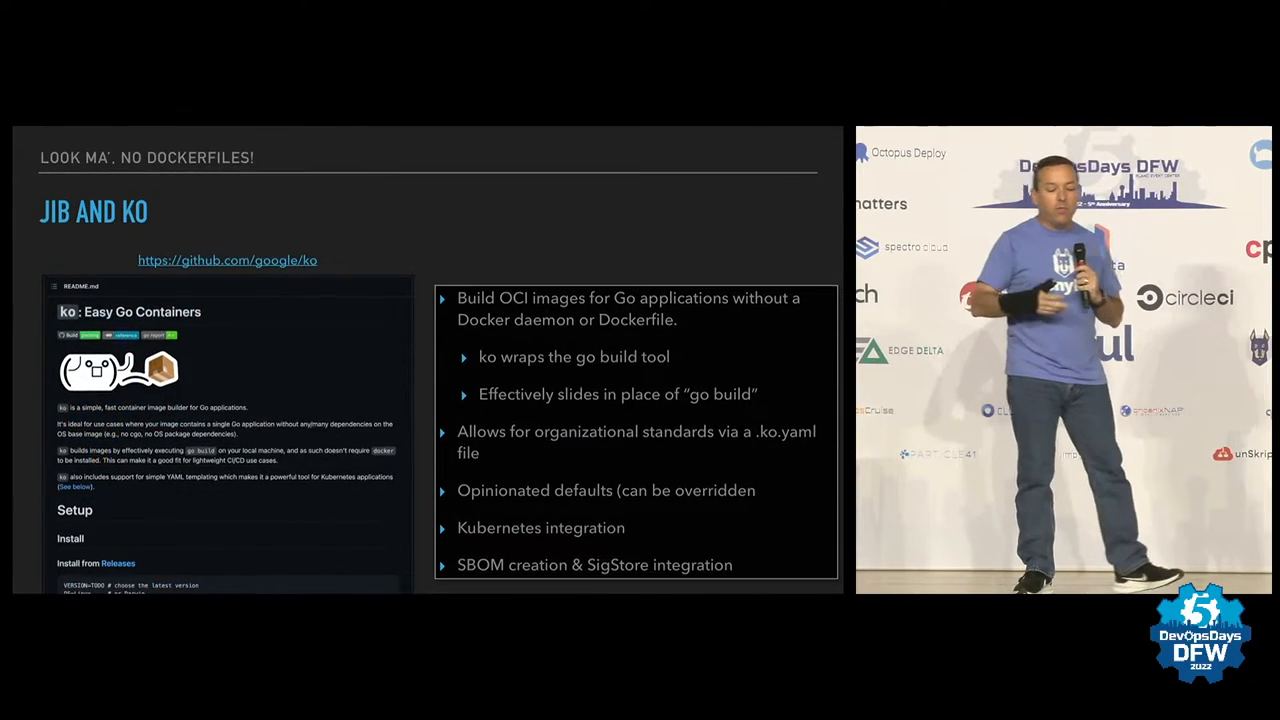
{"action": "key", "text": "Right"}
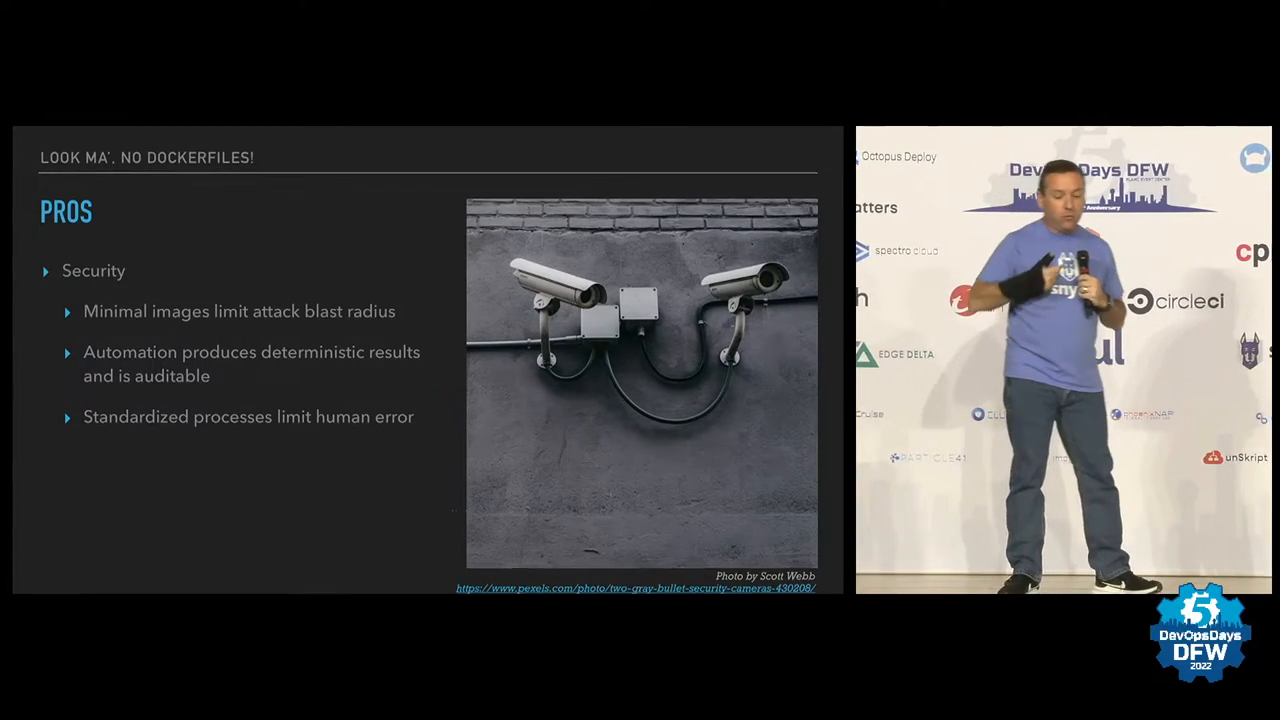
{"action": "key", "text": "Right"}
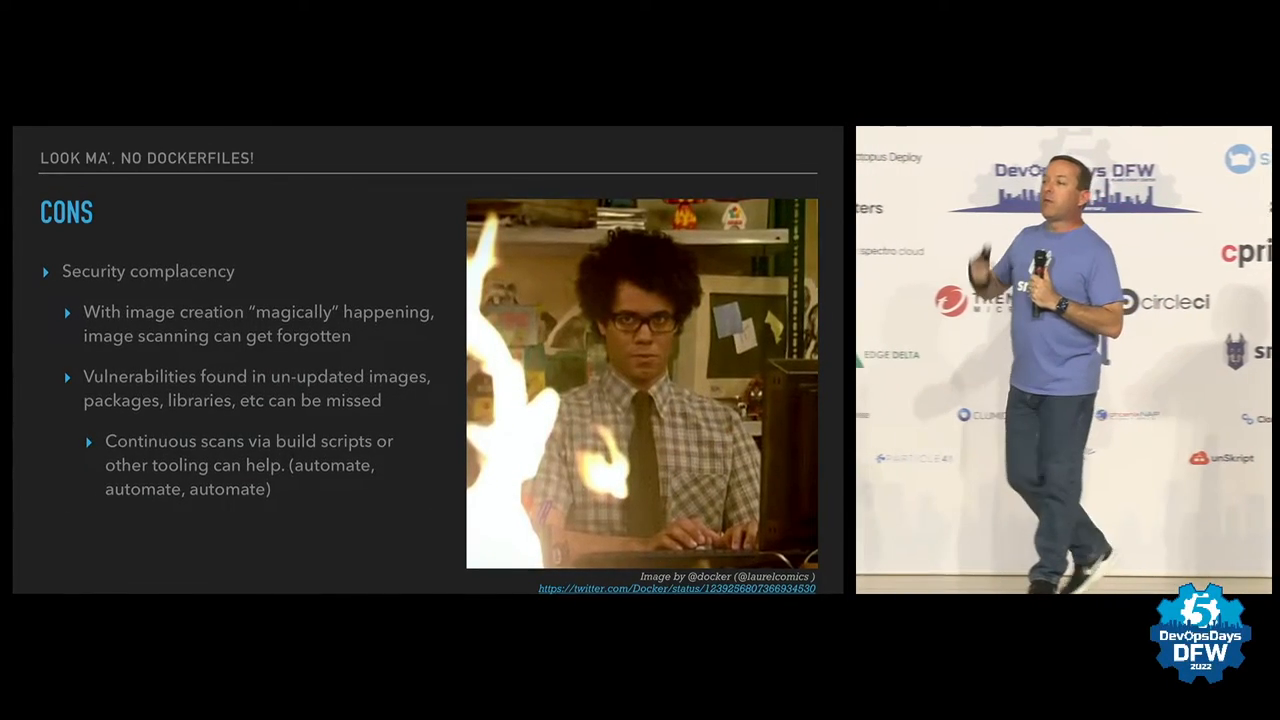